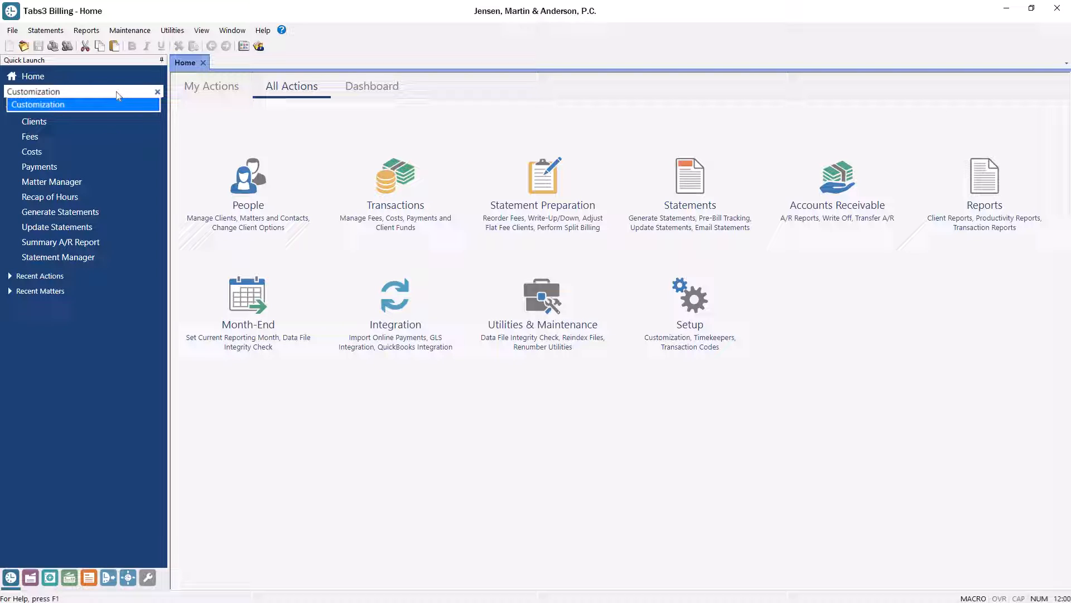
Check firm customization, then open Email Templates, confirm the sender, and list saved templates
left_click(39, 104)
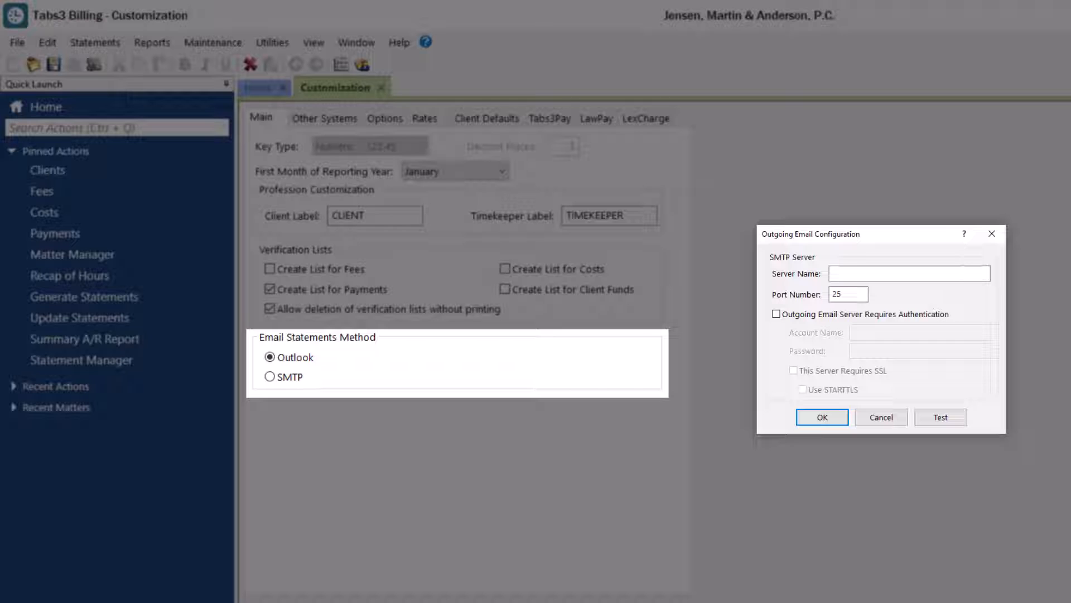
left_click(821, 417)
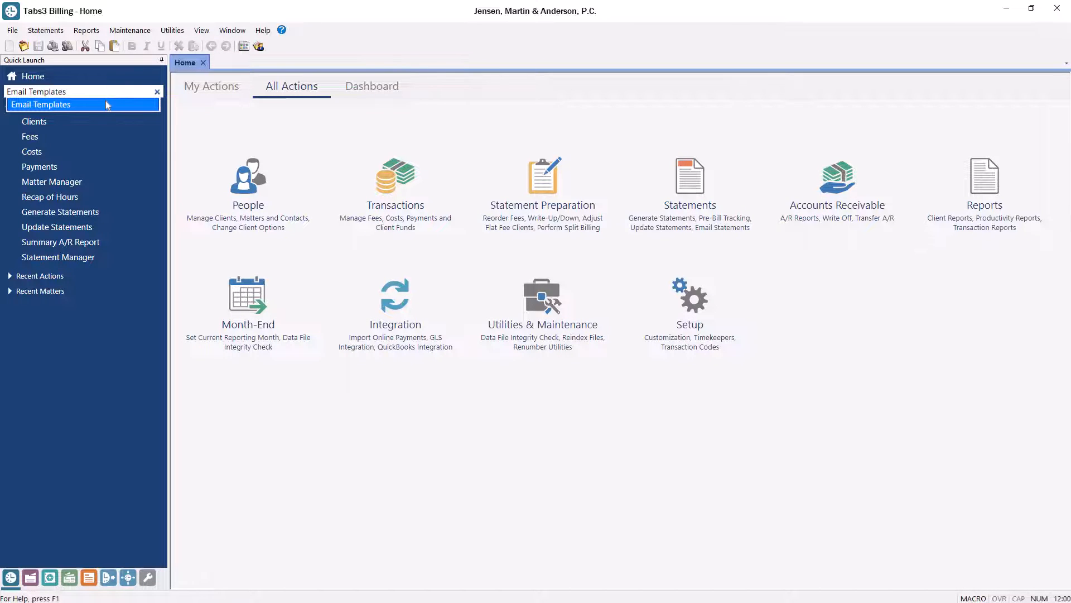
left_click(41, 104)
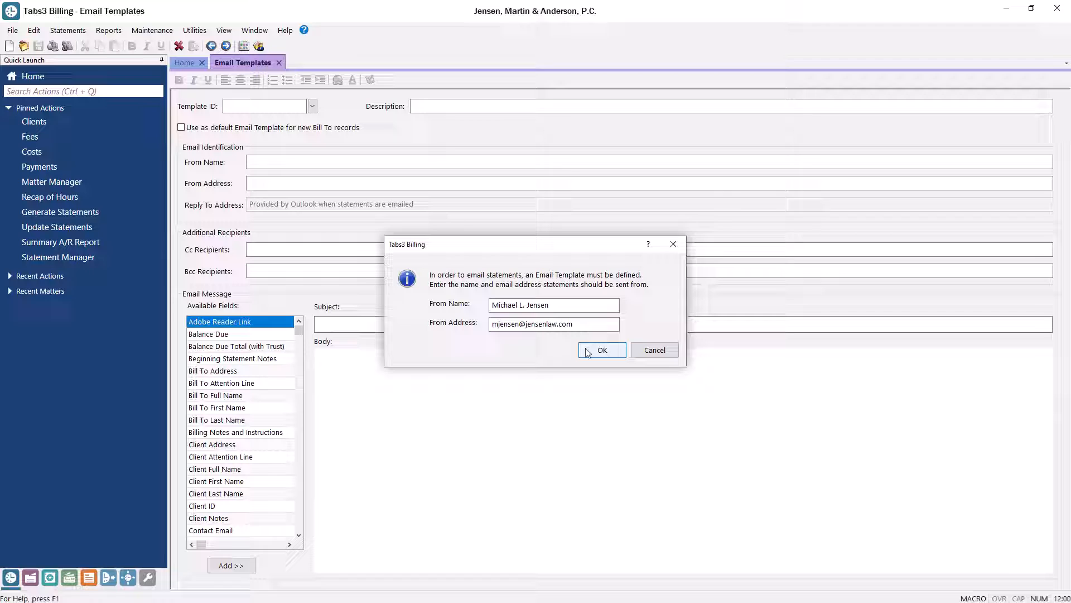
left_click(601, 350)
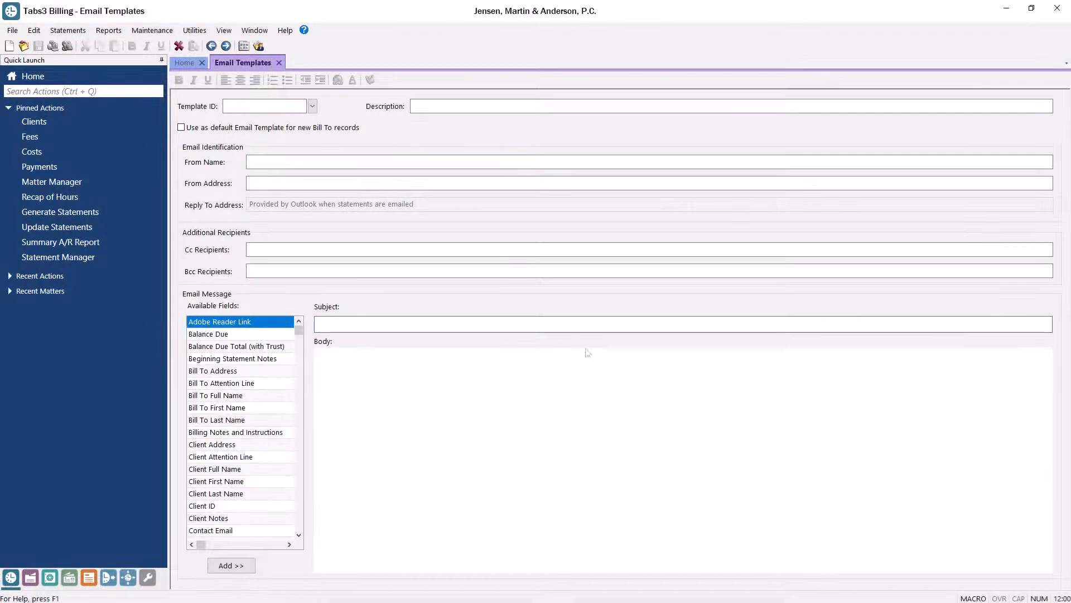
left_click(313, 106)
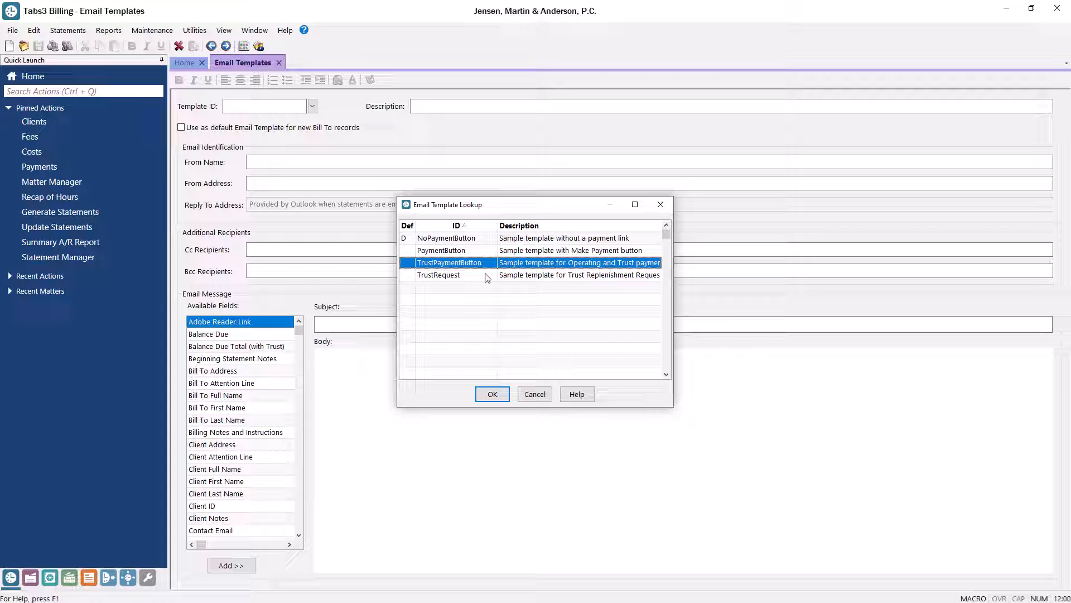
left_click(491, 394)
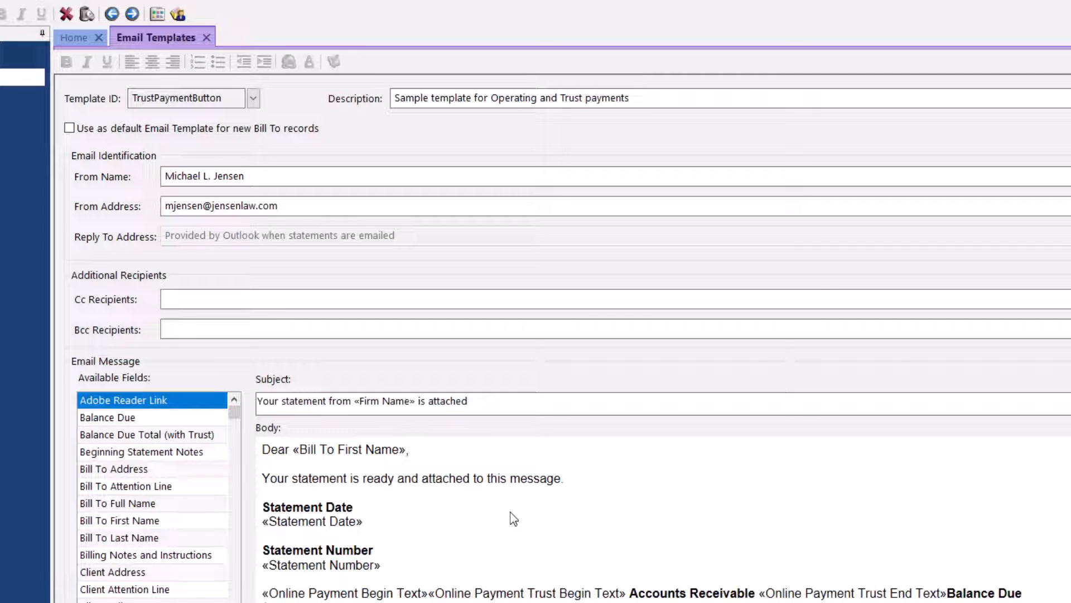
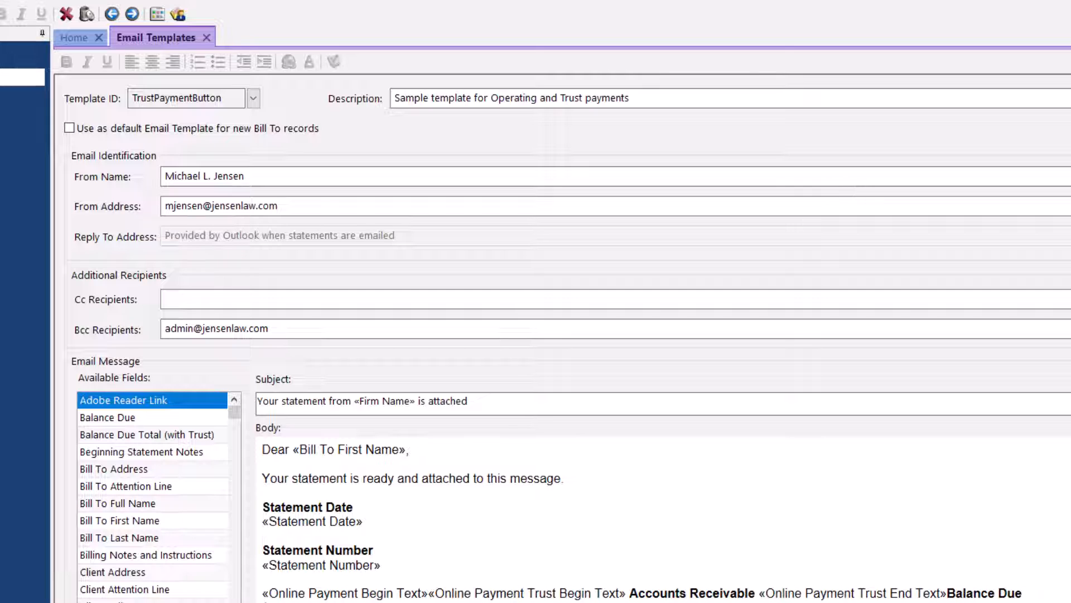
scroll("down", 3)
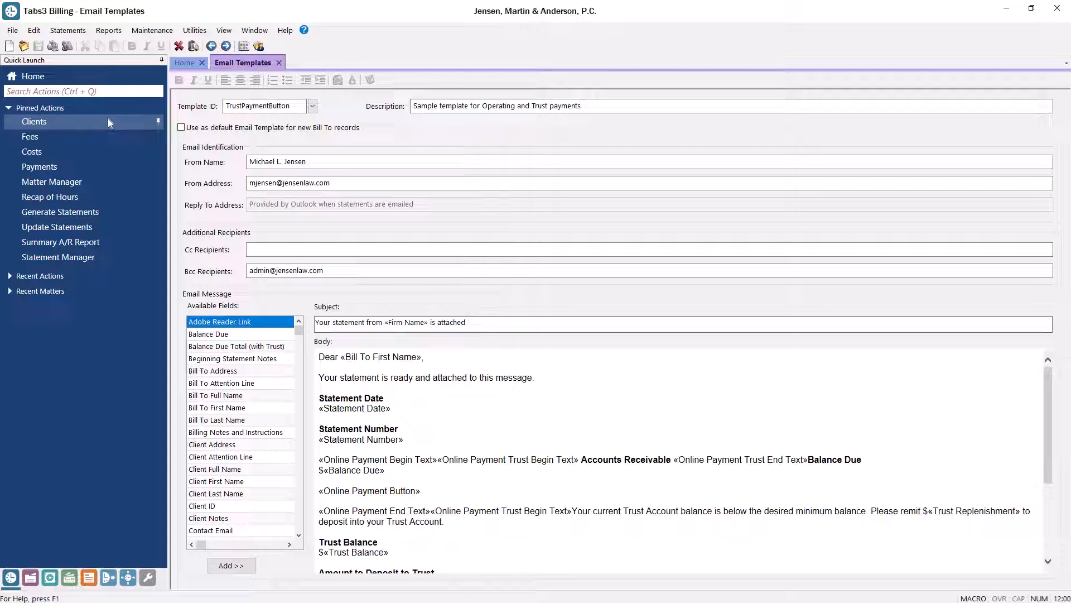
left_click(34, 122)
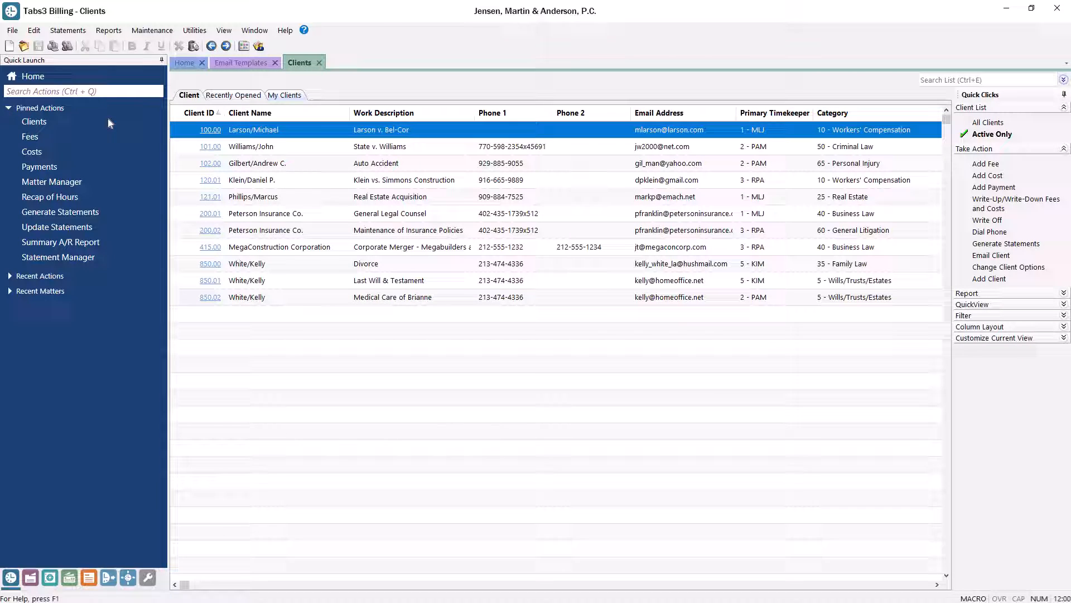
left_click(252, 197)
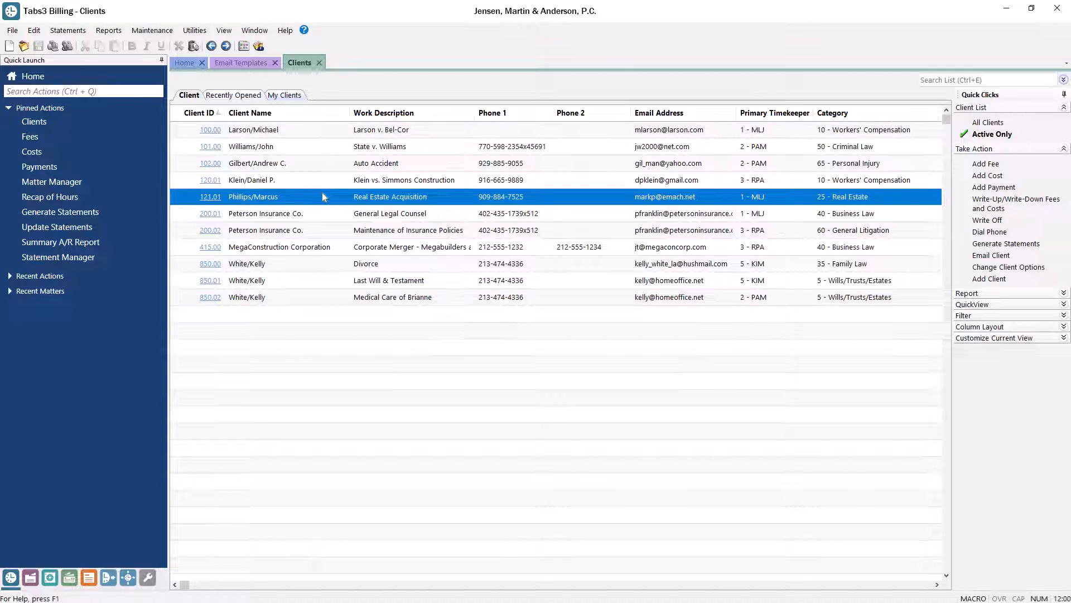
double_click(253, 197)
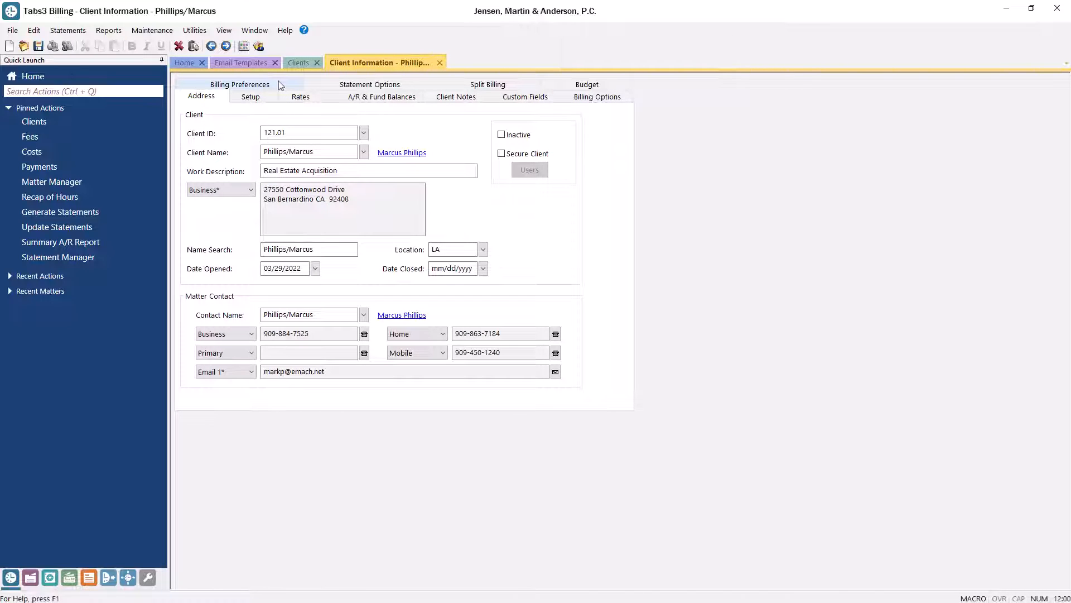
left_click(239, 84)
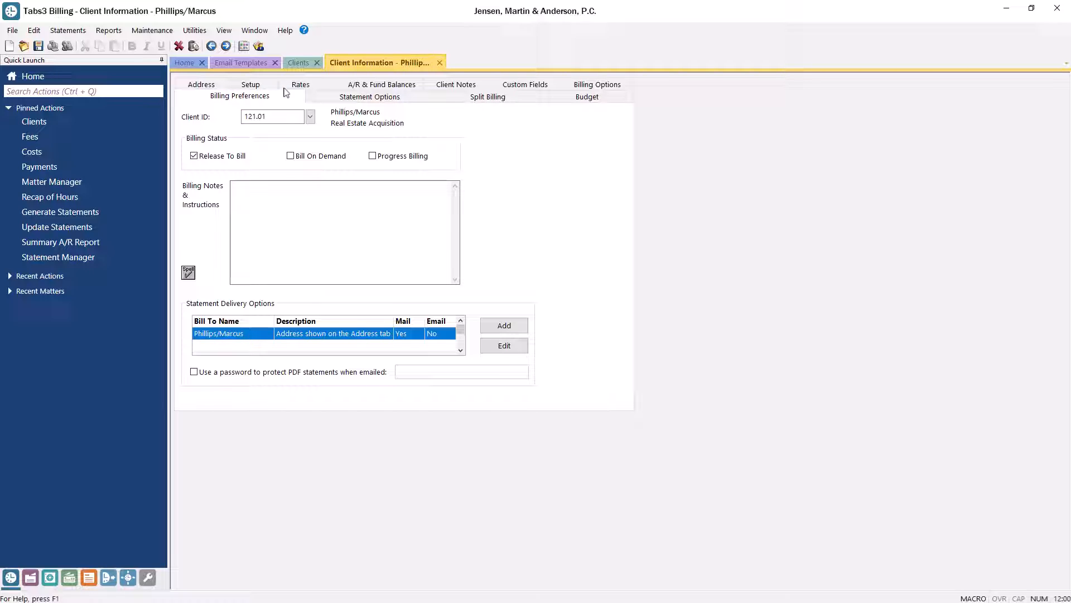
left_click(504, 345)
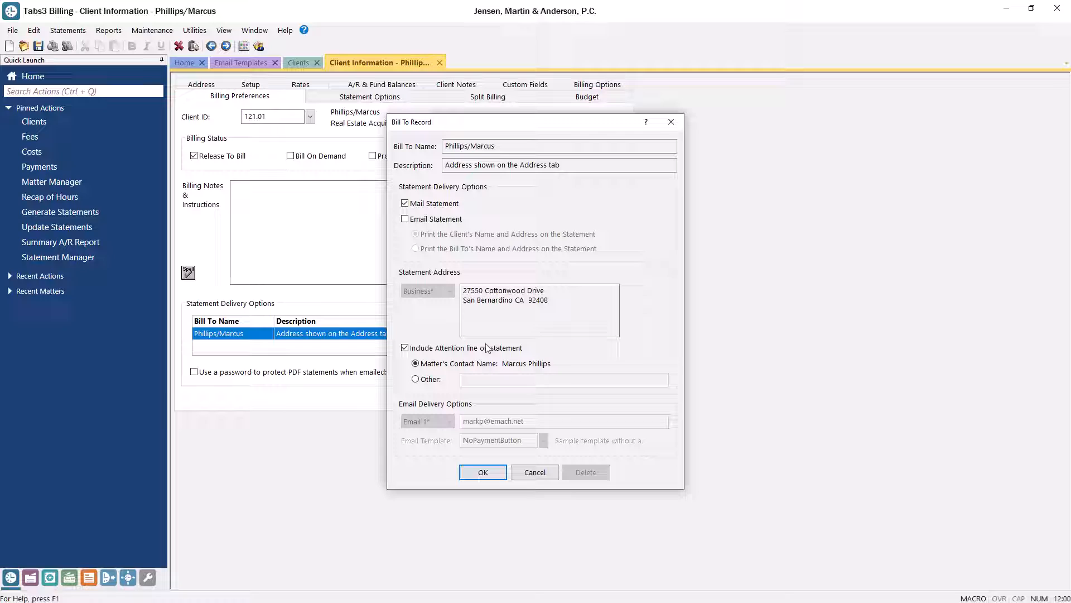
left_click(405, 219)
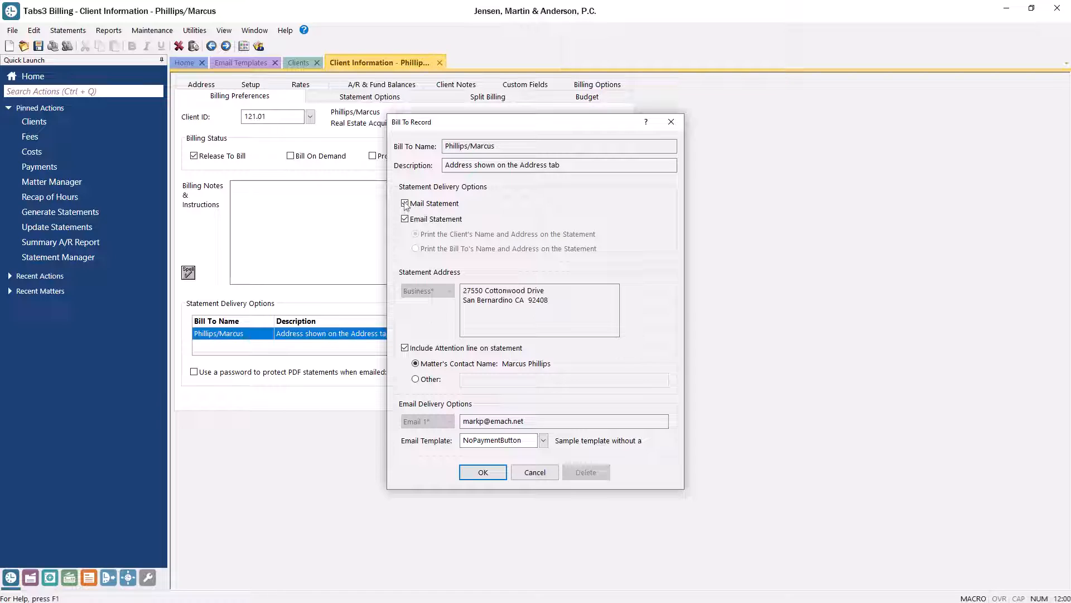
left_click(405, 203)
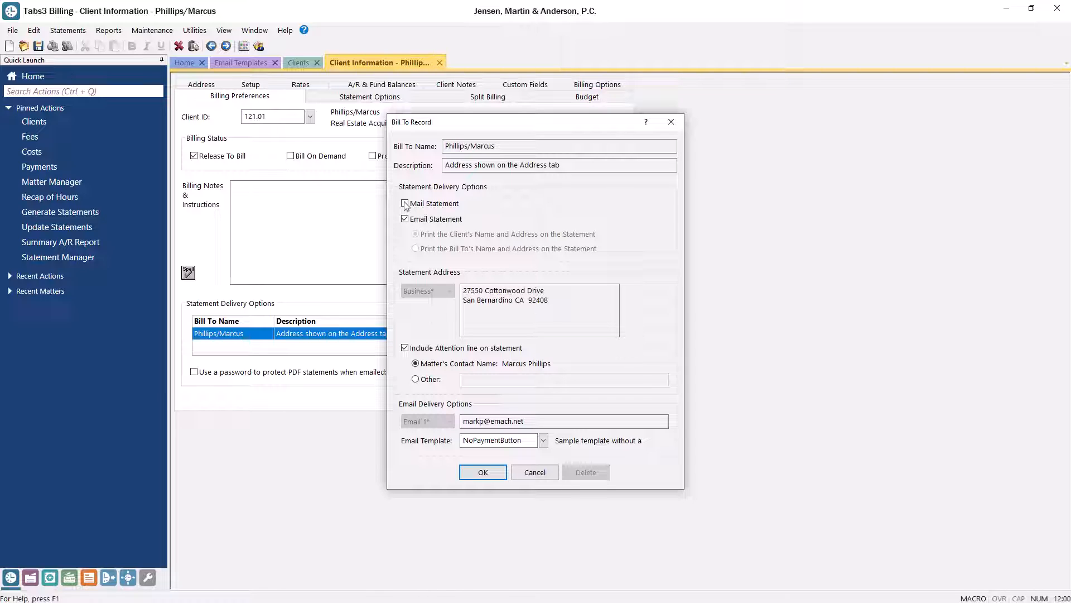
left_click(405, 203)
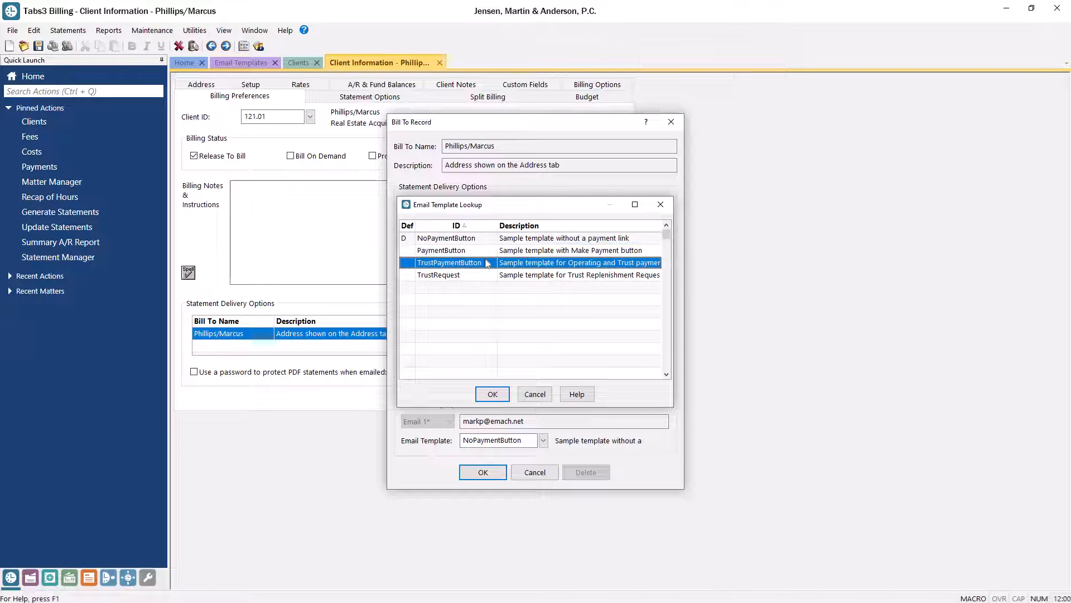
left_click(491, 394)
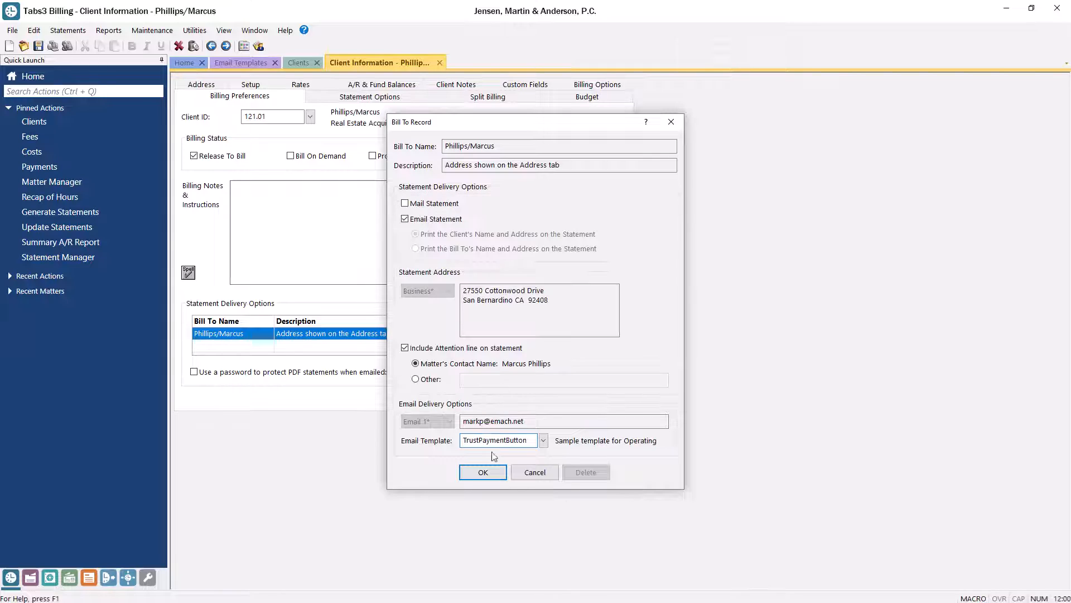
left_click(482, 472)
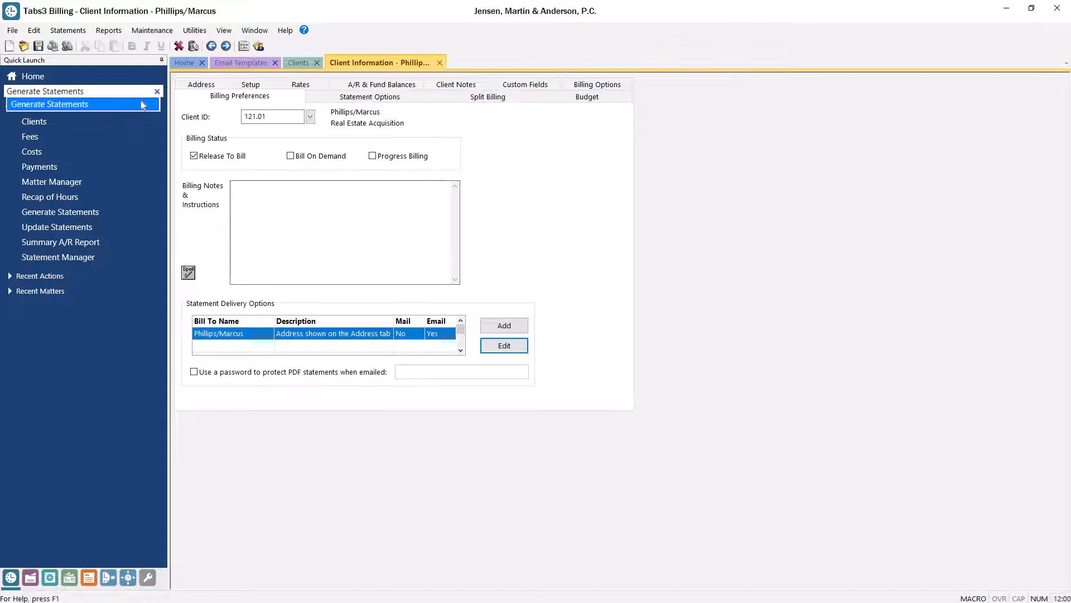
left_click(49, 103)
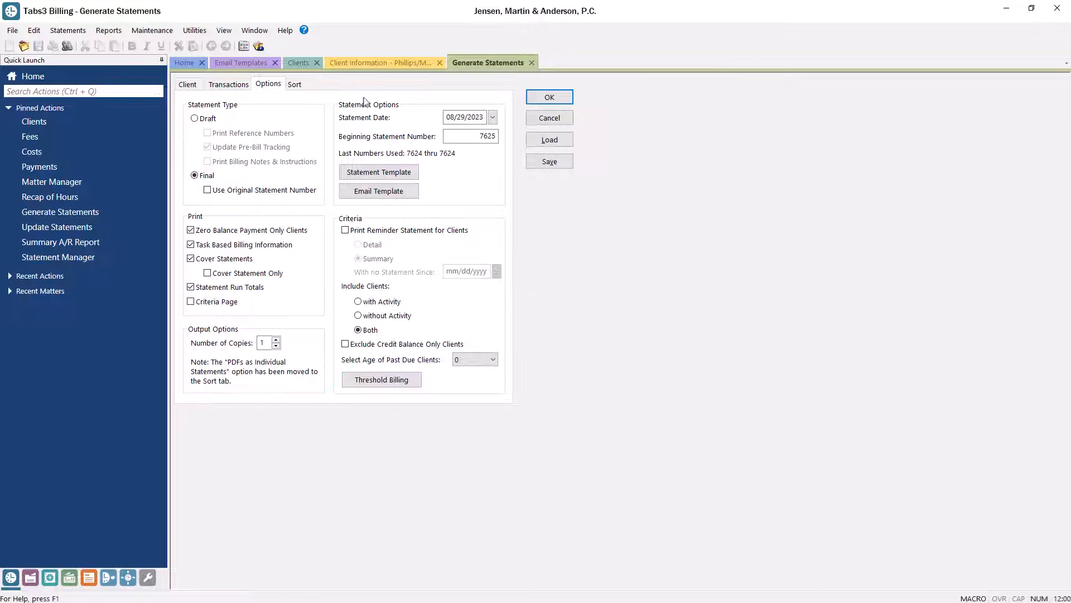
left_click(548, 97)
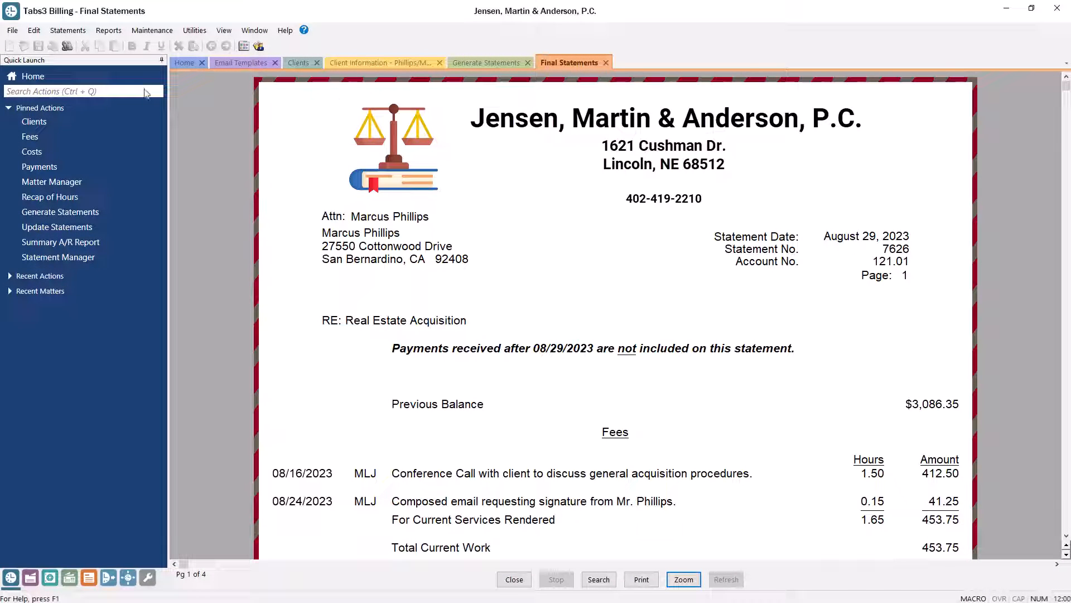
type("Email Statements")
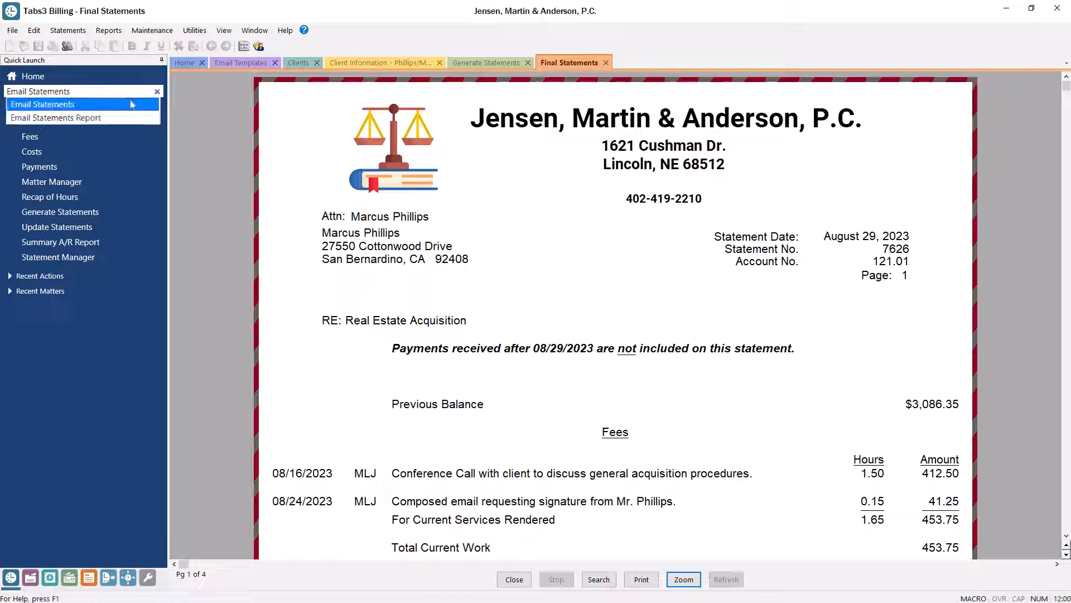
left_click(43, 104)
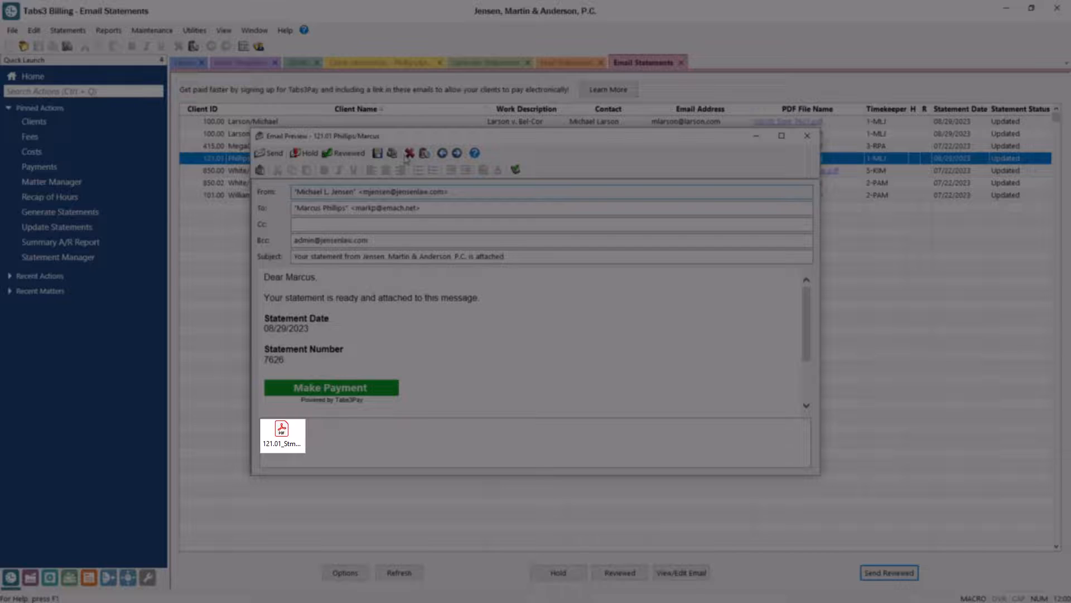
left_click(807, 136)
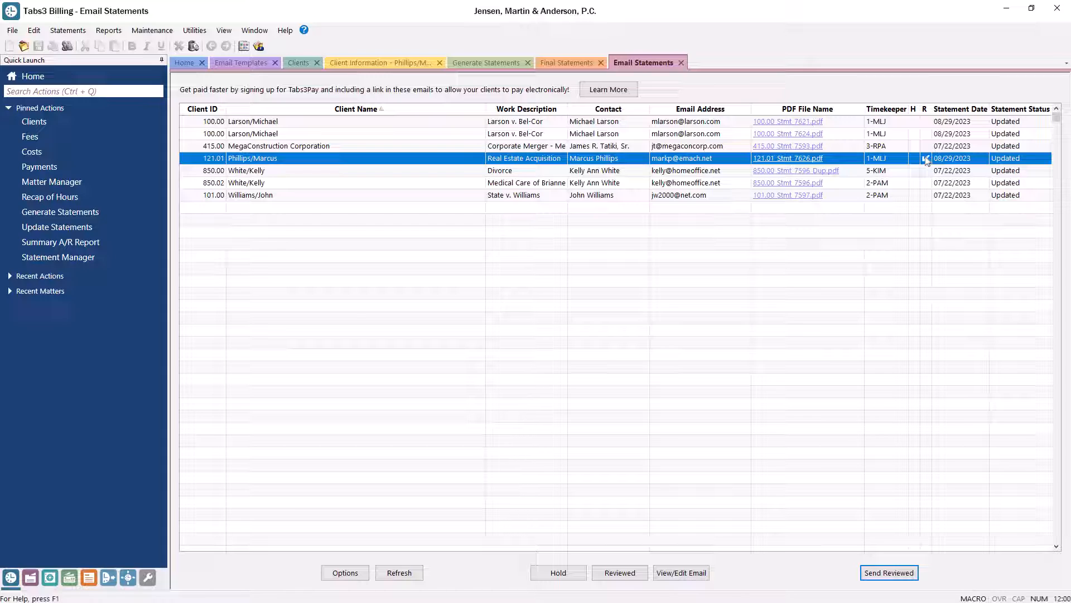
left_click(925, 158)
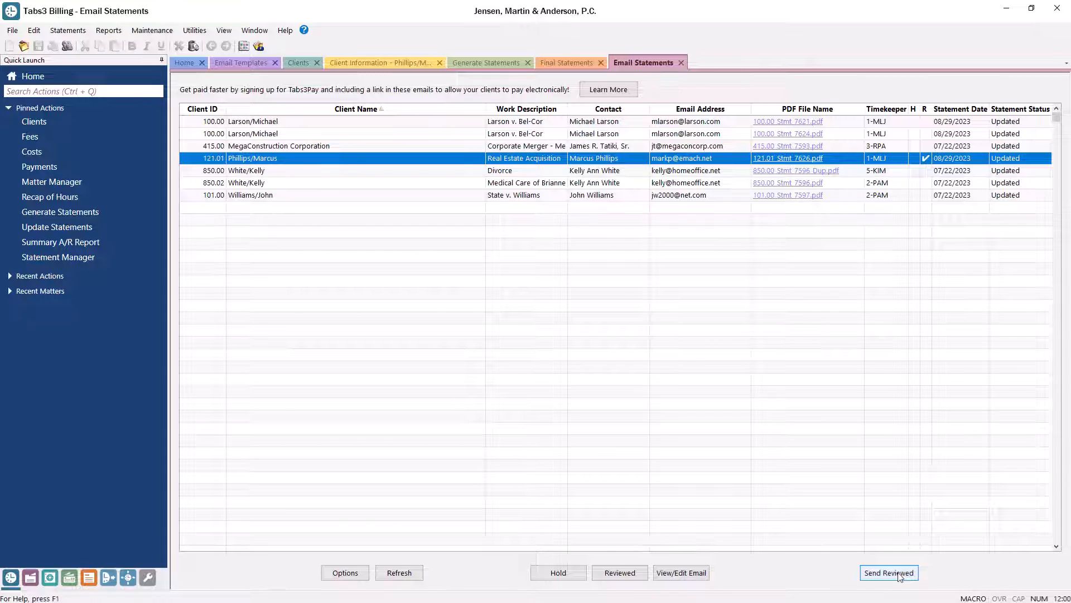
left_click(889, 572)
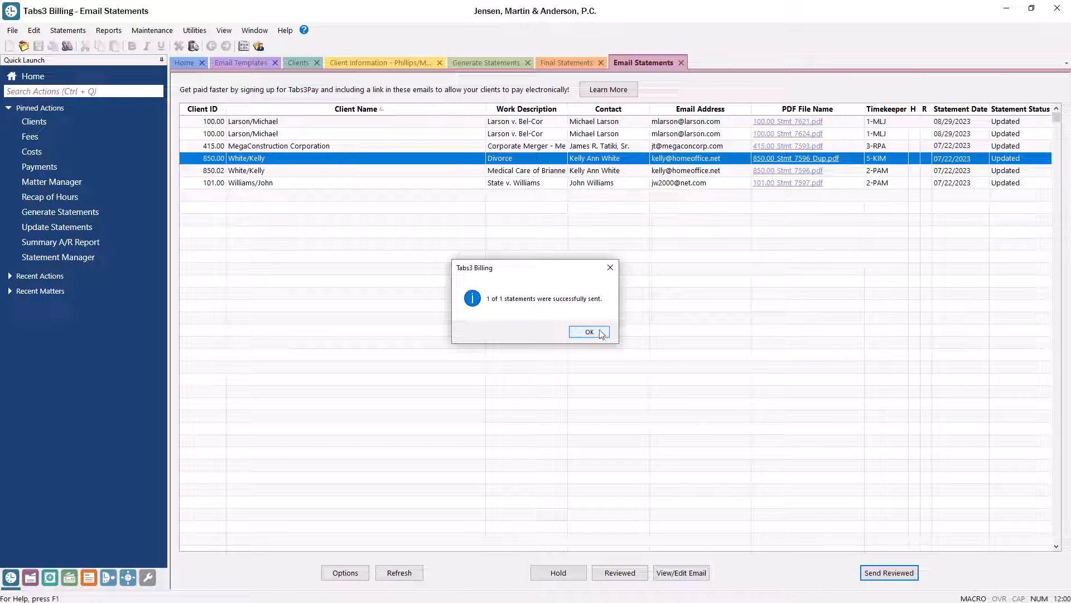
left_click(588, 332)
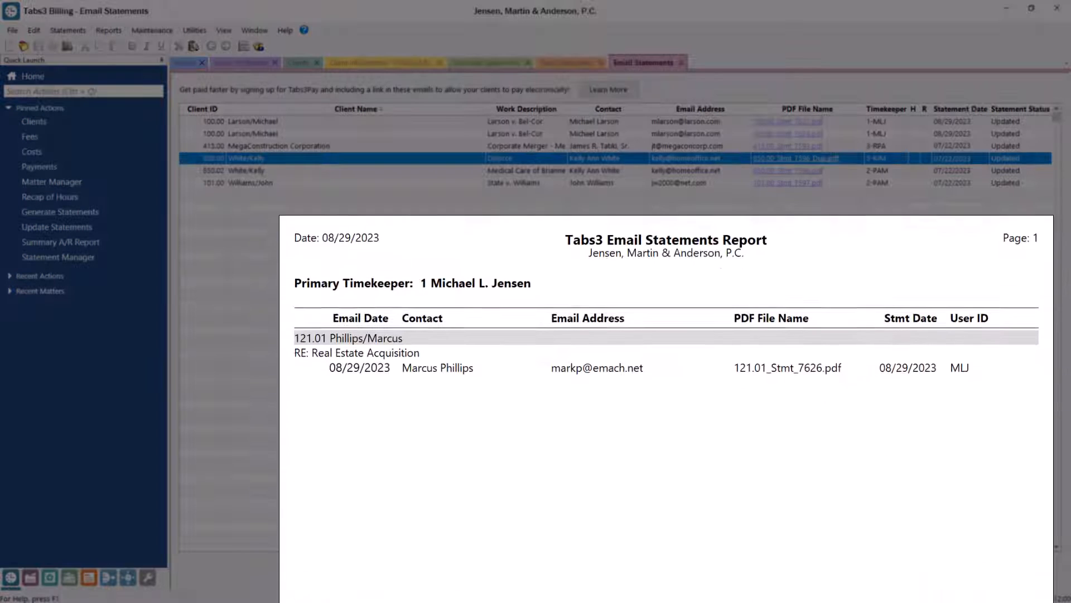